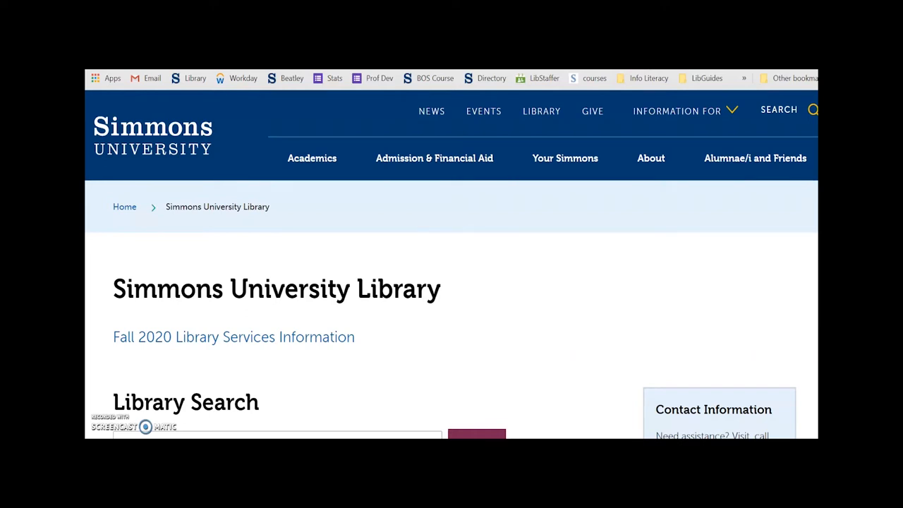
Search course reserves for 'art 100', listing the instructor's five courses including Art of Film.
{"action": "scroll", "scroll_direction": "down", "scroll_amount": 3}
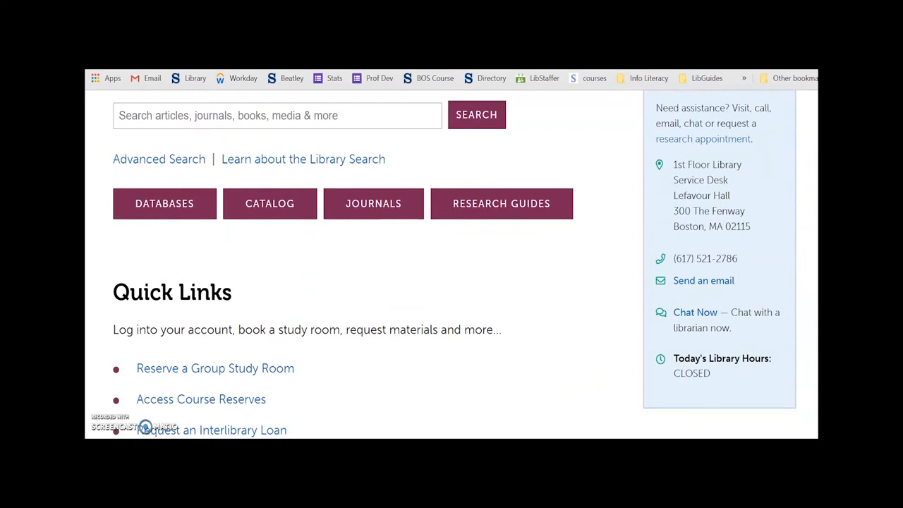
{"action": "scroll", "scroll_direction": "down", "scroll_amount": 3}
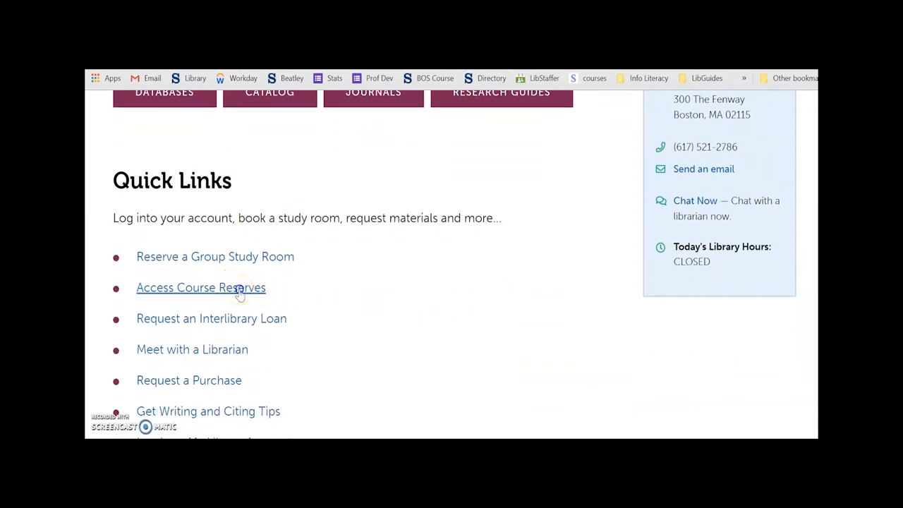
{"action": "left_click", "coordinate": [201, 287]}
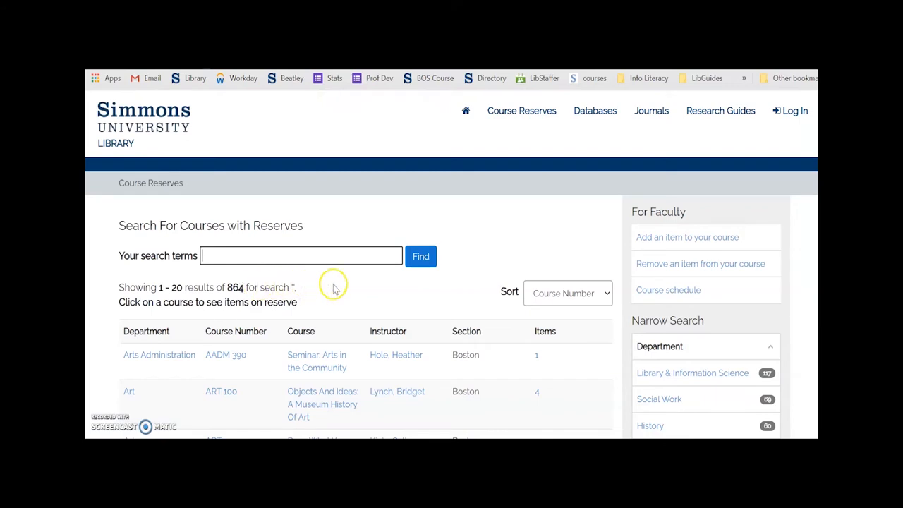
{"action": "mouse_move", "coordinate": [346, 288]}
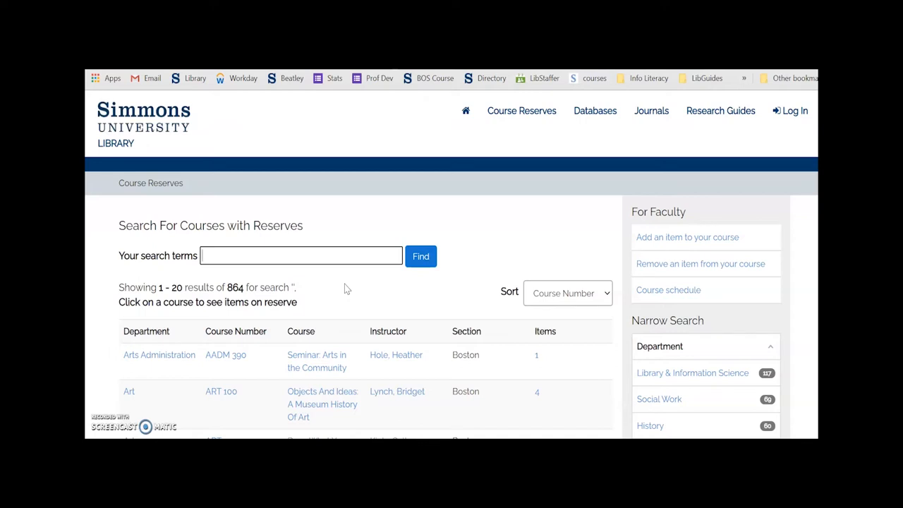
{"action": "type", "text": "art 100"}
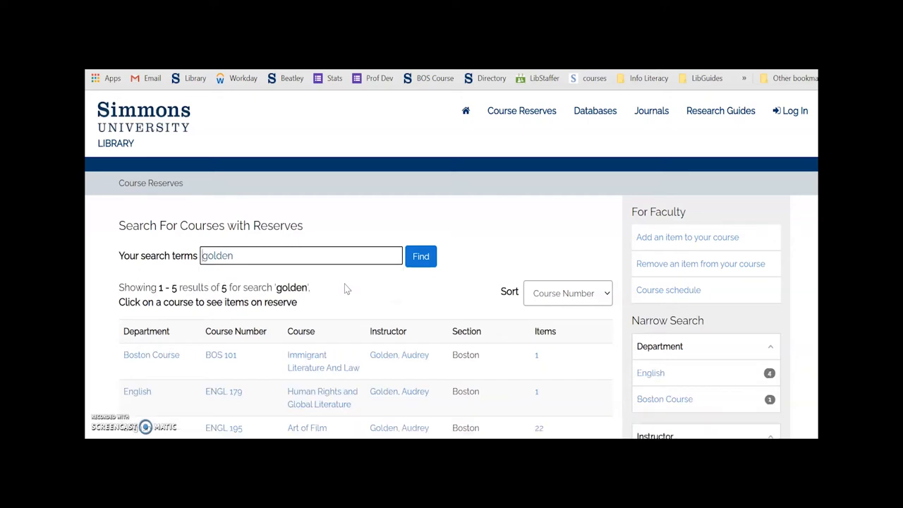
{"action": "mouse_move", "coordinate": [468, 278]}
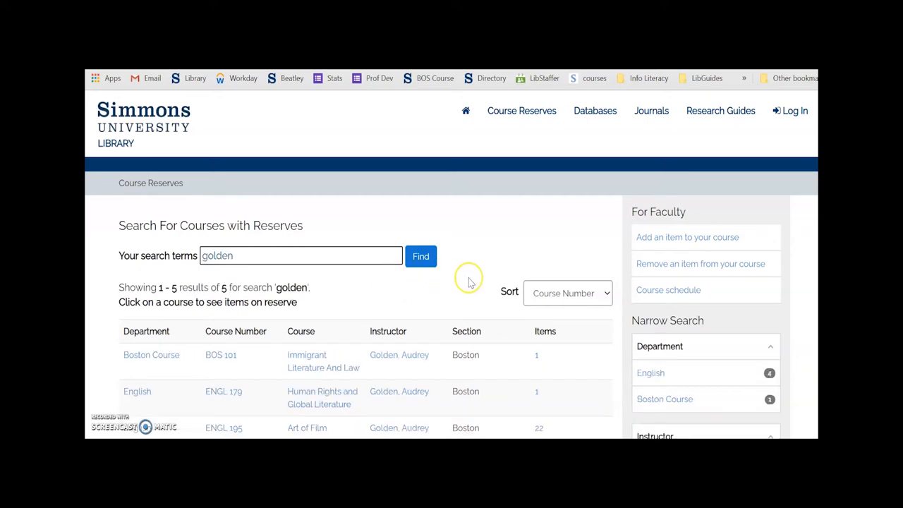
{"action": "mouse_move", "coordinate": [305, 422]}
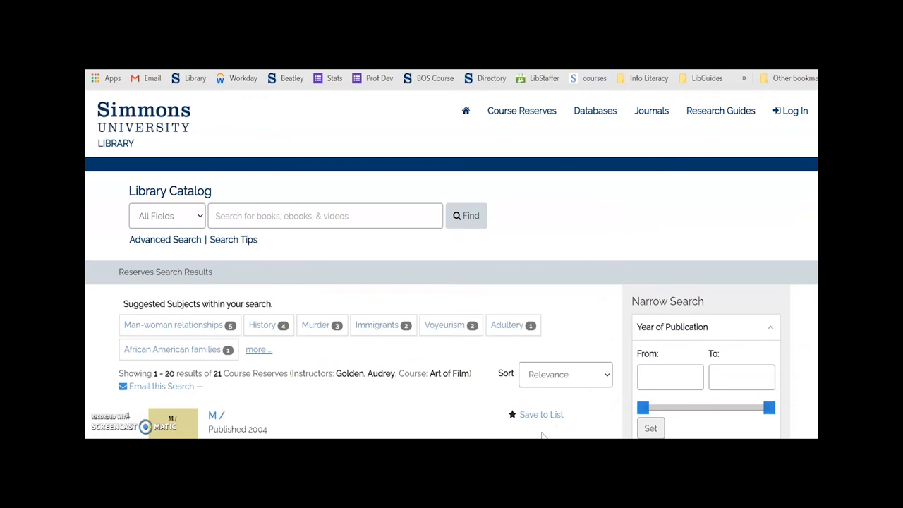
Narrow the Art of Film reserves to Video format, leaving 20 results.
{"action": "scroll", "scroll_direction": "down", "scroll_amount": 3}
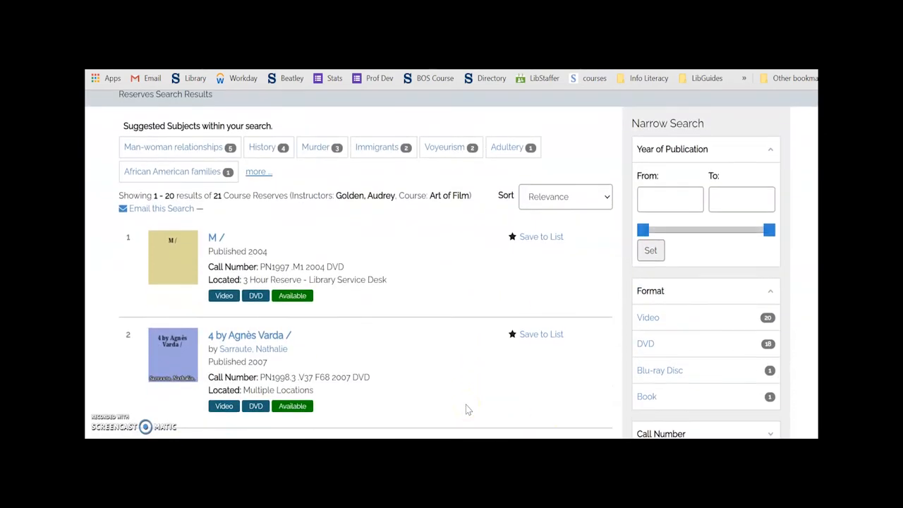
{"action": "scroll", "scroll_direction": "down", "scroll_amount": 3}
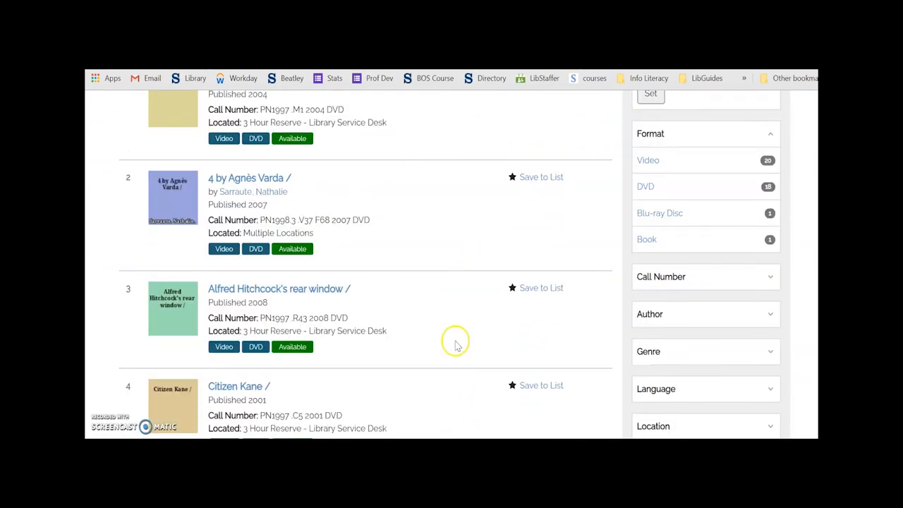
{"action": "mouse_move", "coordinate": [287, 233]}
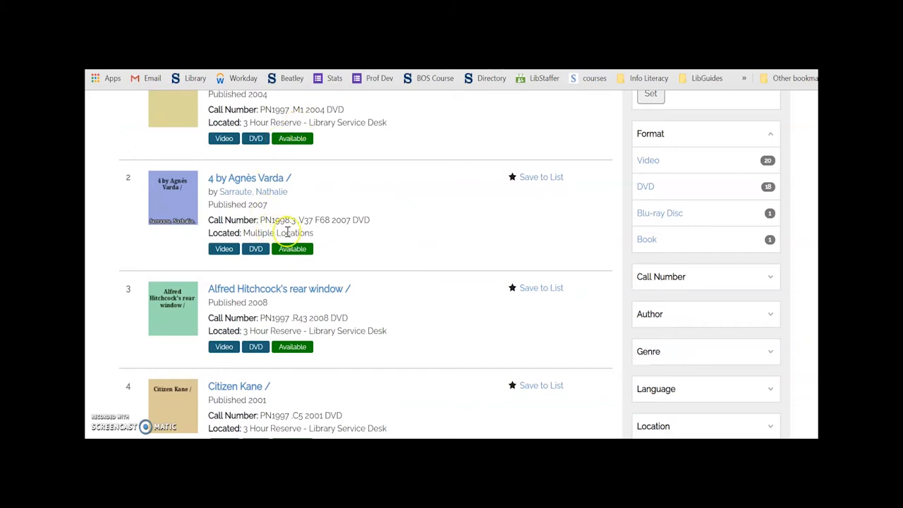
{"action": "mouse_move", "coordinate": [362, 268]}
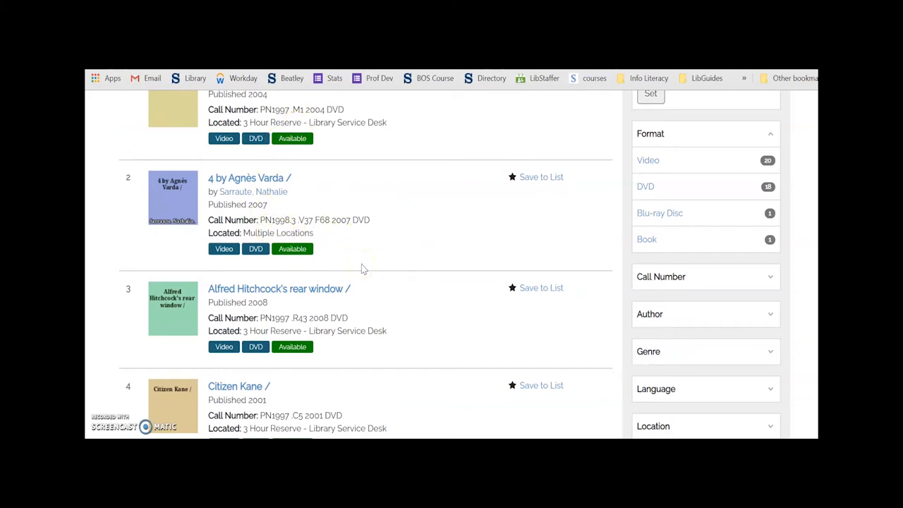
{"action": "mouse_move", "coordinate": [513, 177]}
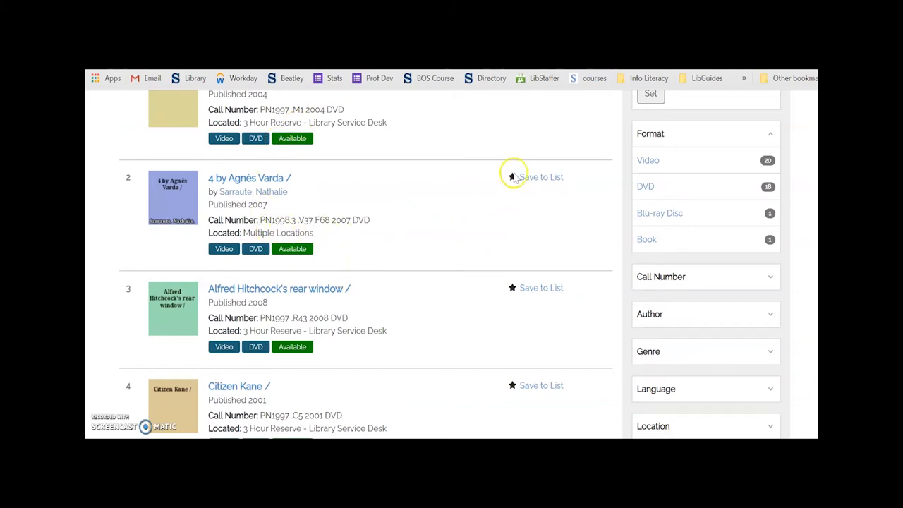
{"action": "mouse_move", "coordinate": [648, 239]}
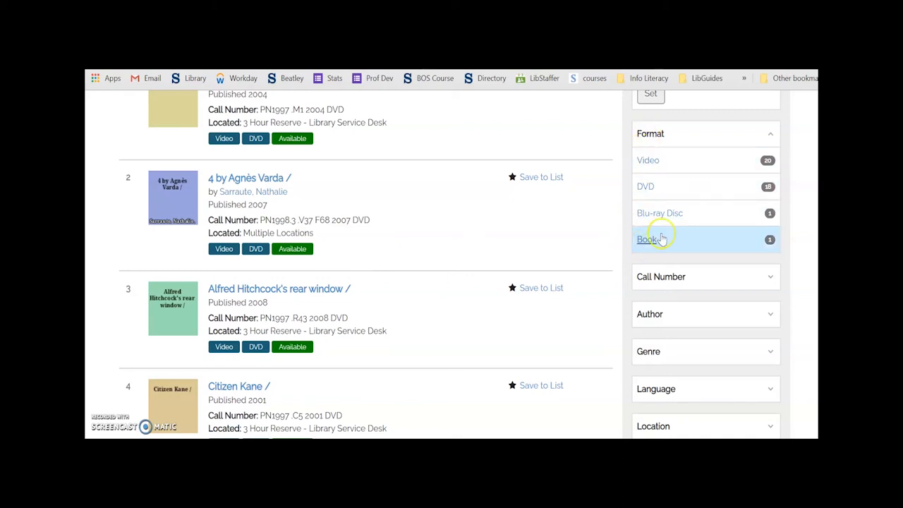
{"action": "mouse_move", "coordinate": [622, 236]}
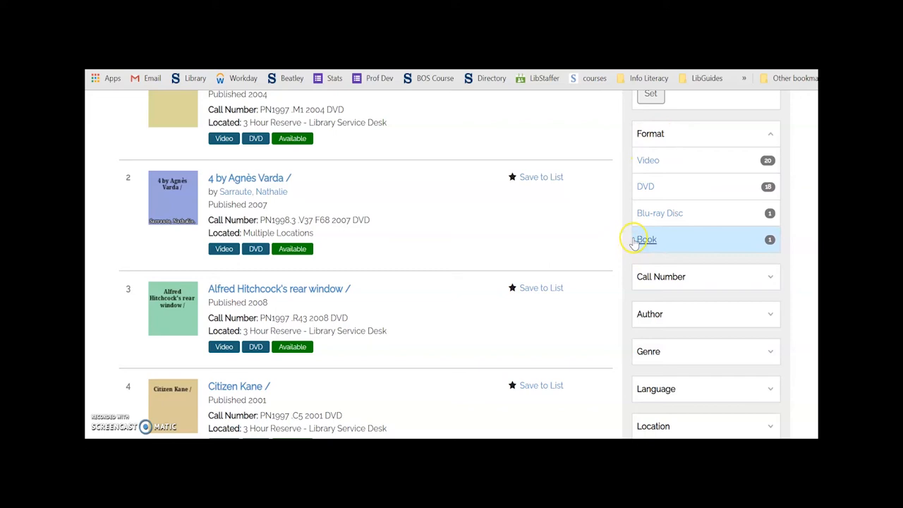
{"action": "mouse_move", "coordinate": [647, 160]}
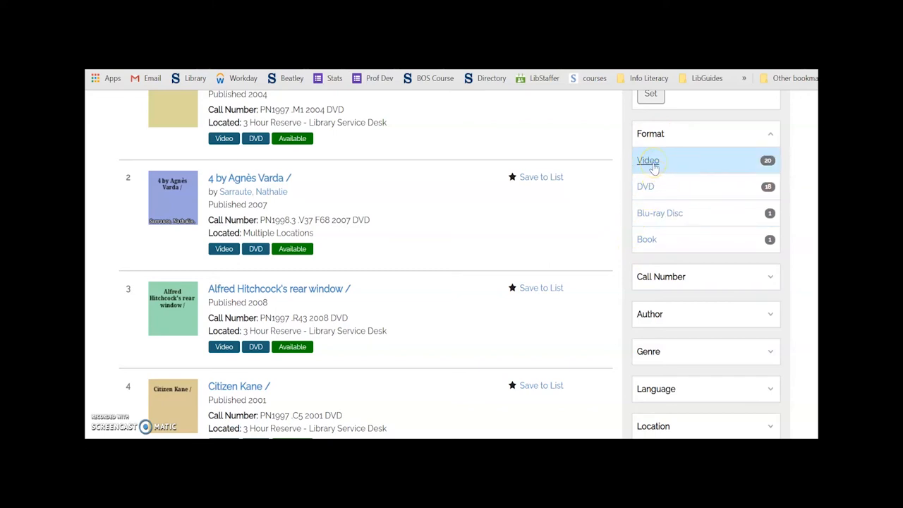
{"action": "left_click", "coordinate": [647, 160]}
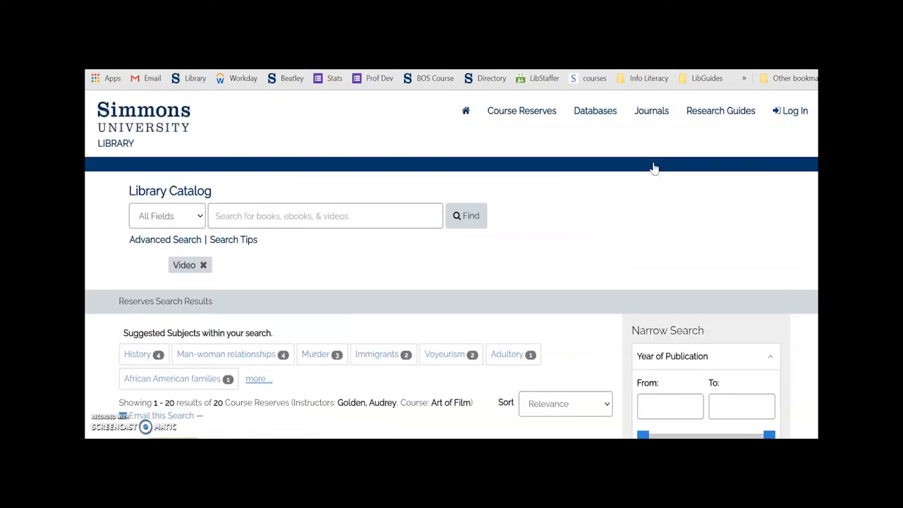
{"action": "scroll", "scroll_direction": "down", "scroll_amount": 3}
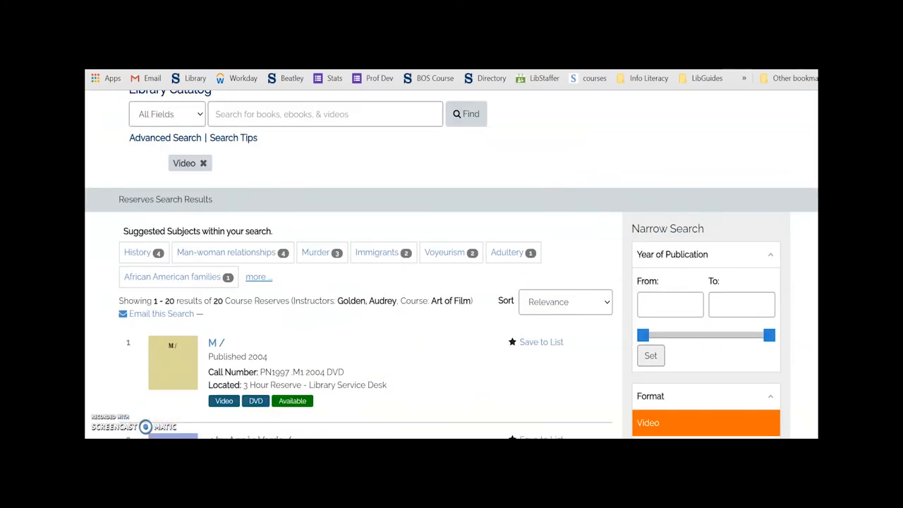
{"action": "scroll", "scroll_direction": "down", "scroll_amount": 3}
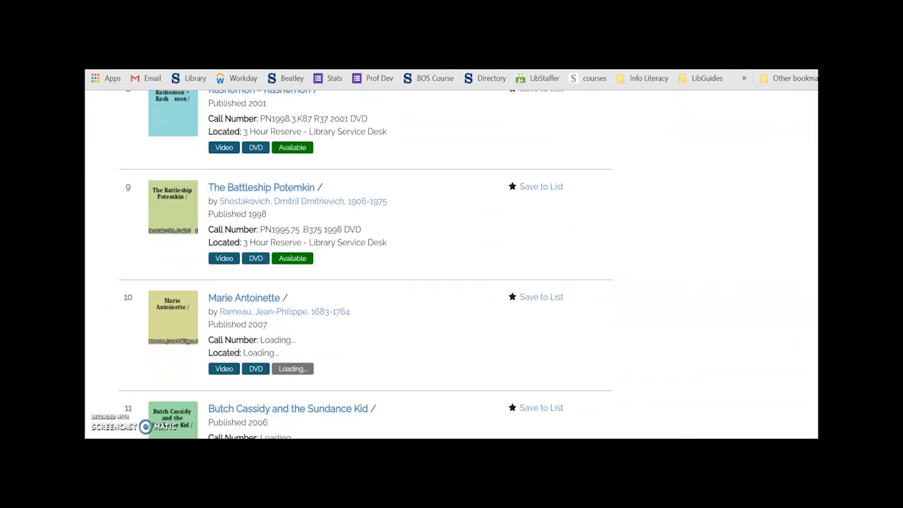
{"action": "scroll", "scroll_direction": "down", "scroll_amount": 3}
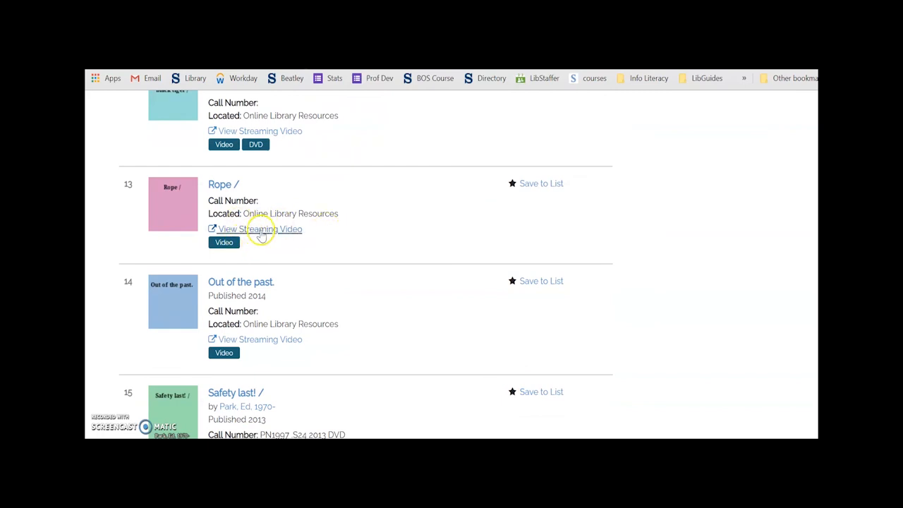
{"action": "mouse_move", "coordinate": [261, 229]}
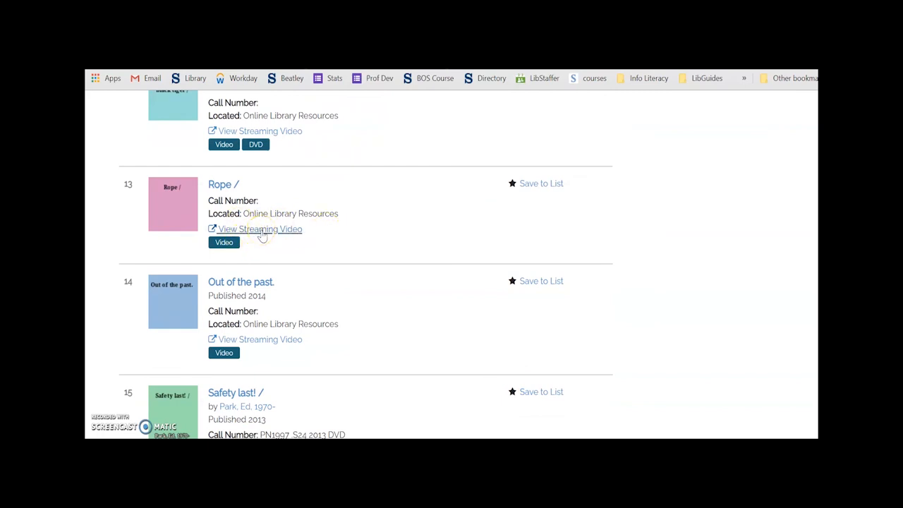
{"action": "mouse_move", "coordinate": [377, 266]}
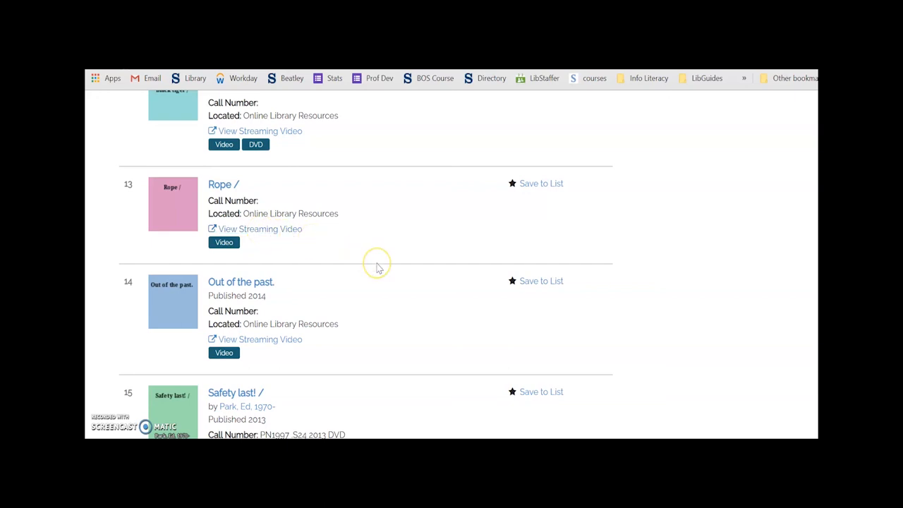